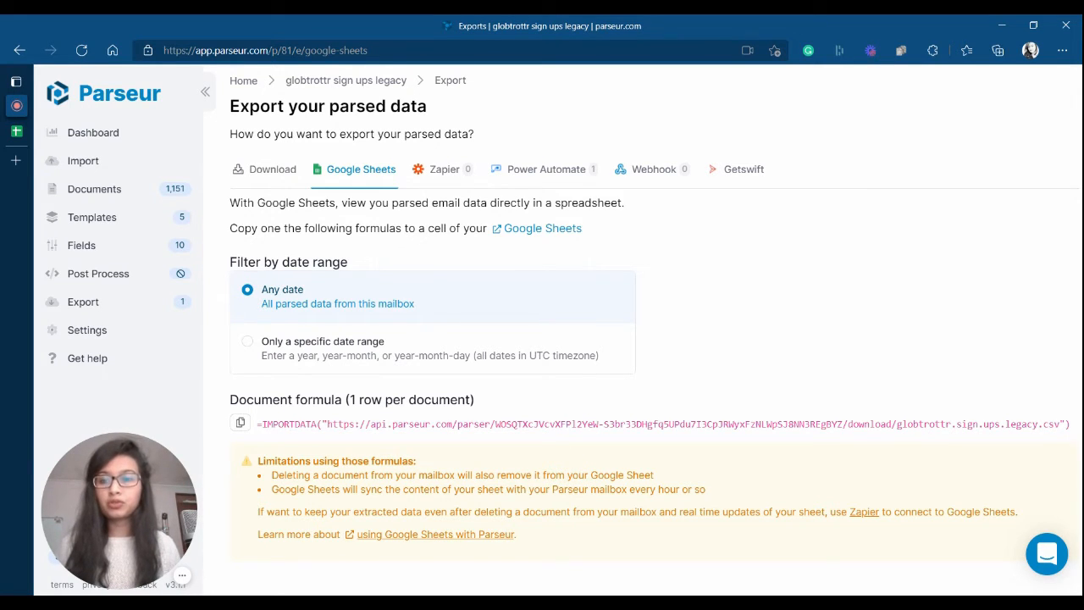
Step: Copy the 'globtrottr sign ups legacy' mailbox's any-date document formula to the clipboard
{"action": "left_click", "coordinate": [240, 422]}
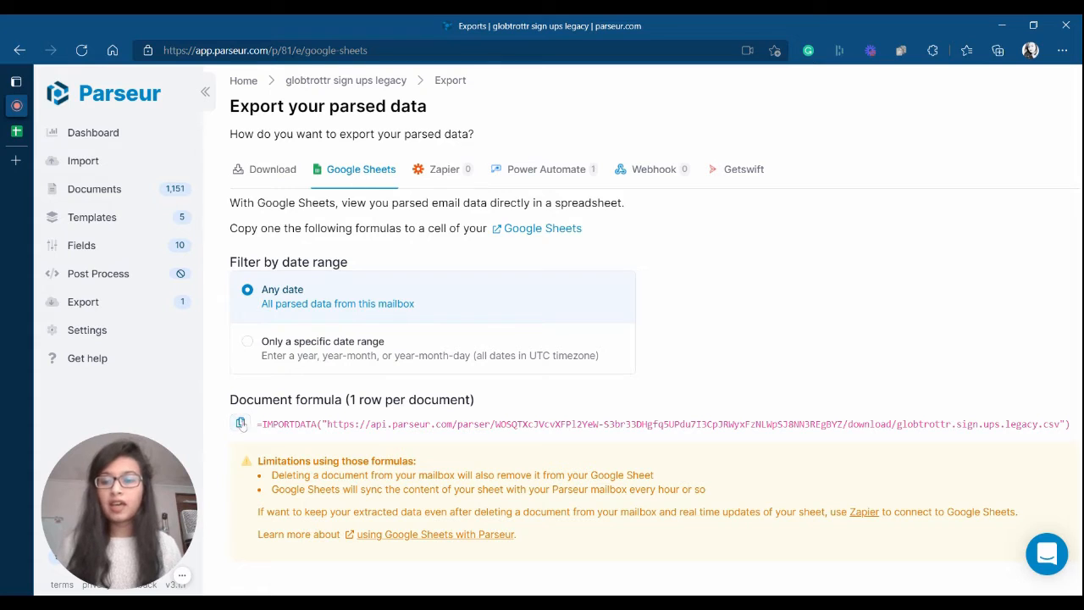
{"action": "left_click", "coordinate": [242, 423]}
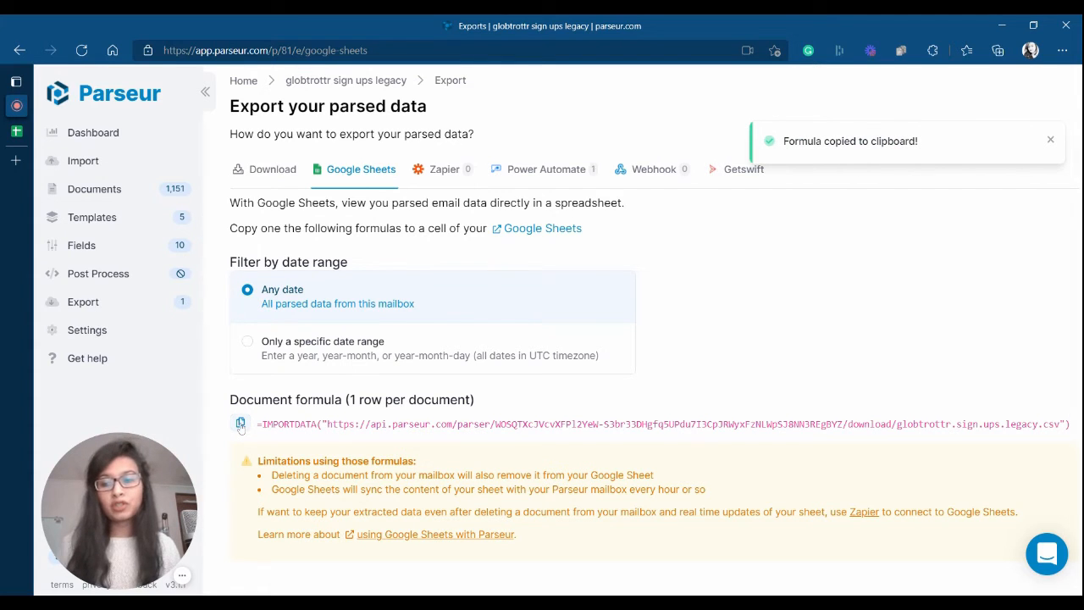
{"action": "mouse_move", "coordinate": [533, 396]}
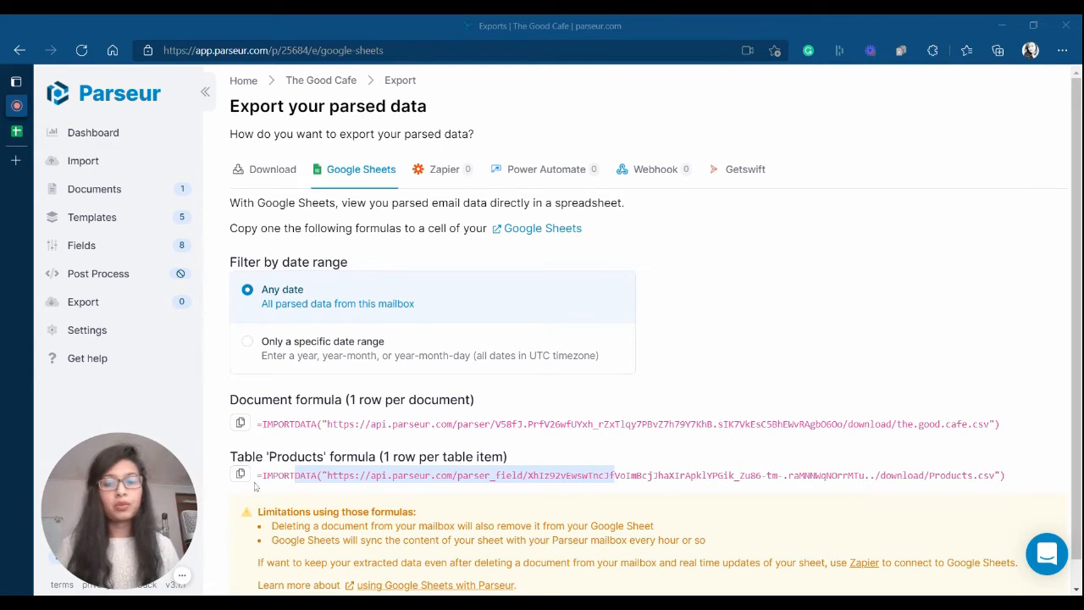
Step: Copy The Good Cafe's Table 'Products' IMPORTDATA formula, one row per product item
{"action": "left_click", "coordinate": [239, 473]}
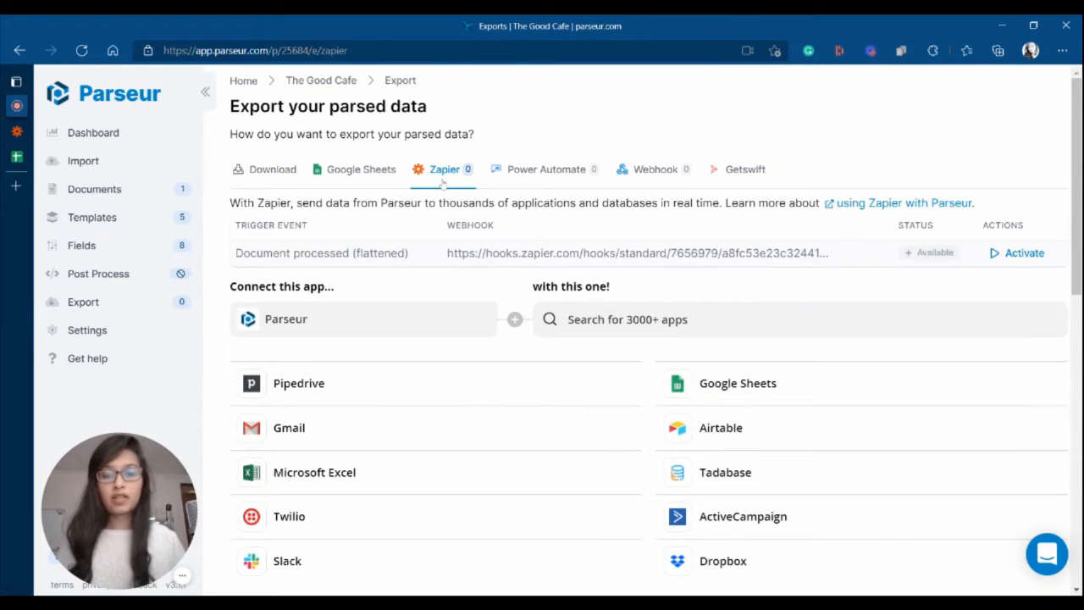
{"action": "mouse_move", "coordinate": [737, 383]}
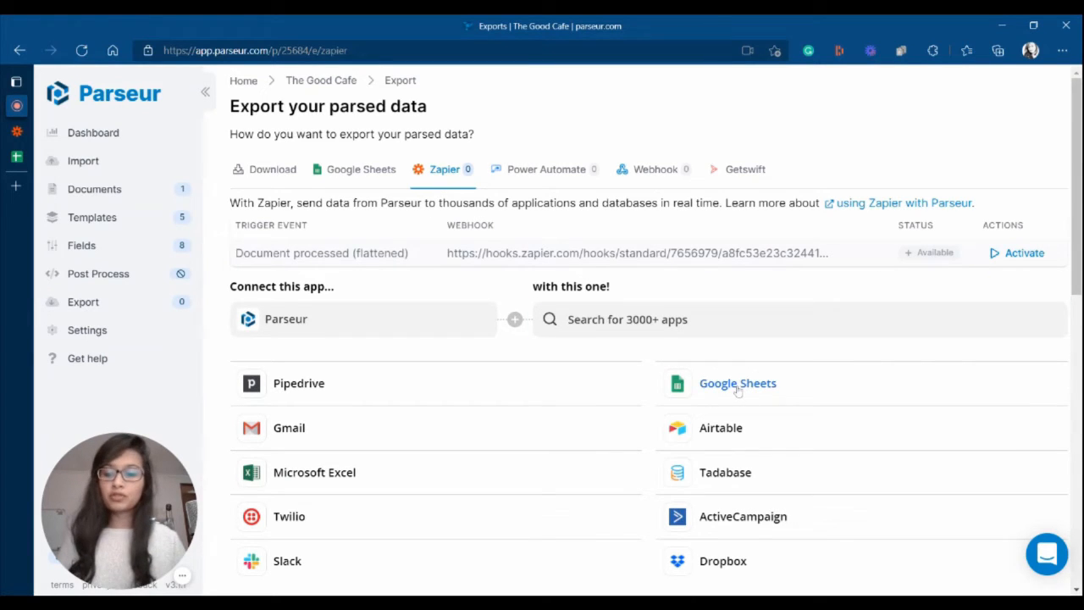
Step: Pair Parseur with Google Sheets and launch the 'Add email data parsed by Parseur to Google Sheets' zap
{"action": "left_click", "coordinate": [737, 383]}
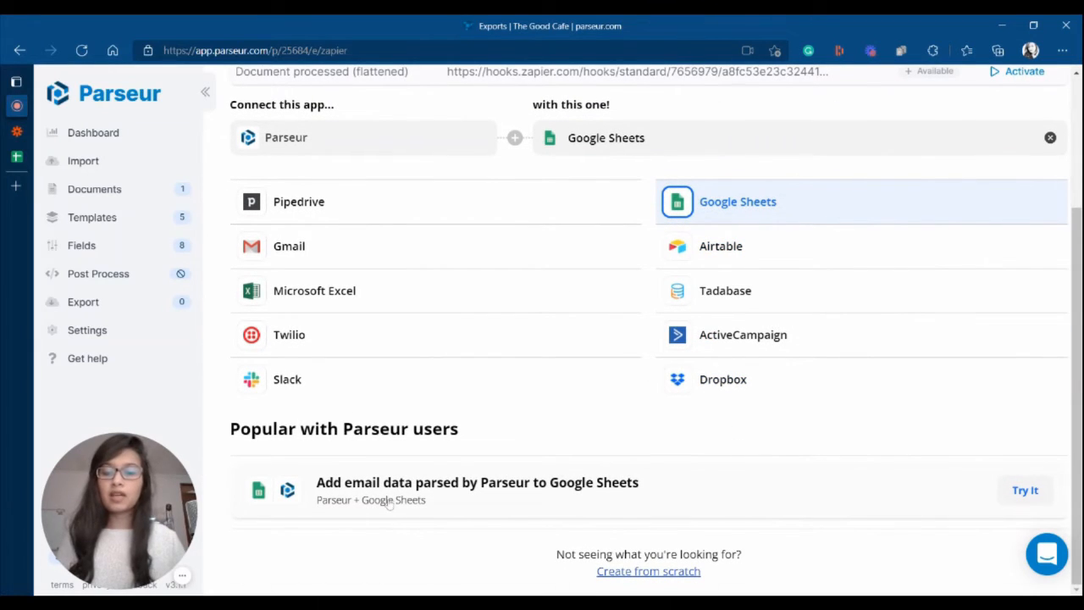
{"action": "mouse_move", "coordinate": [638, 435]}
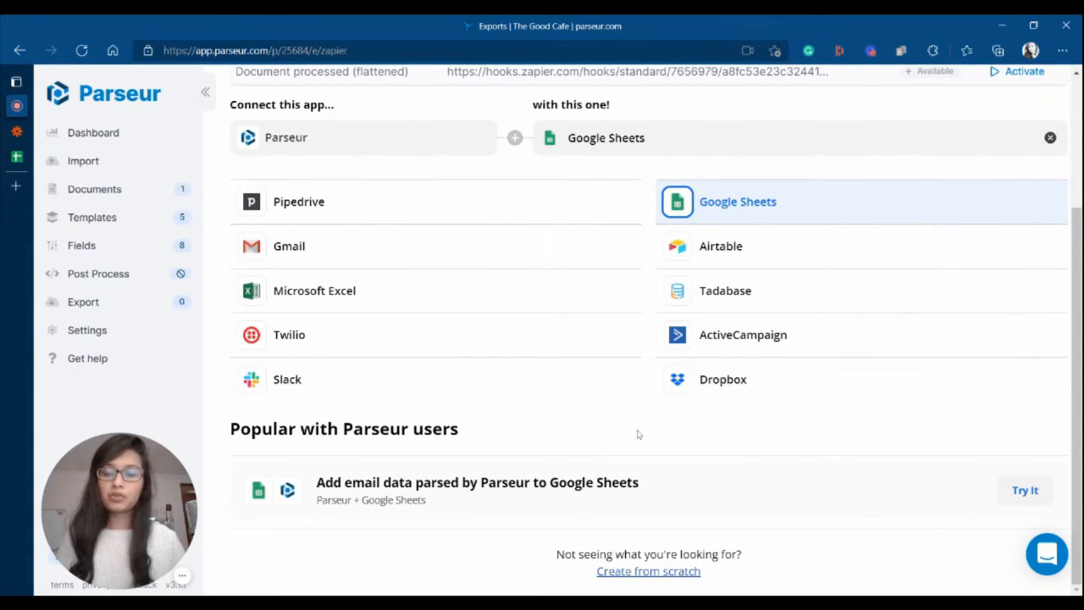
{"action": "mouse_move", "coordinate": [1025, 489]}
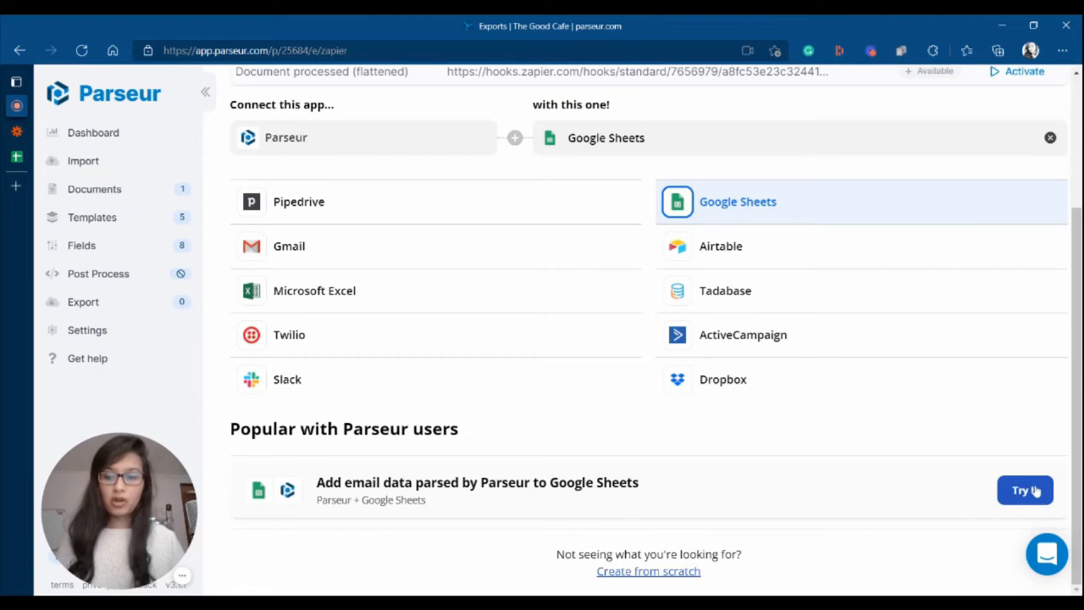
{"action": "mouse_move", "coordinate": [17, 132]}
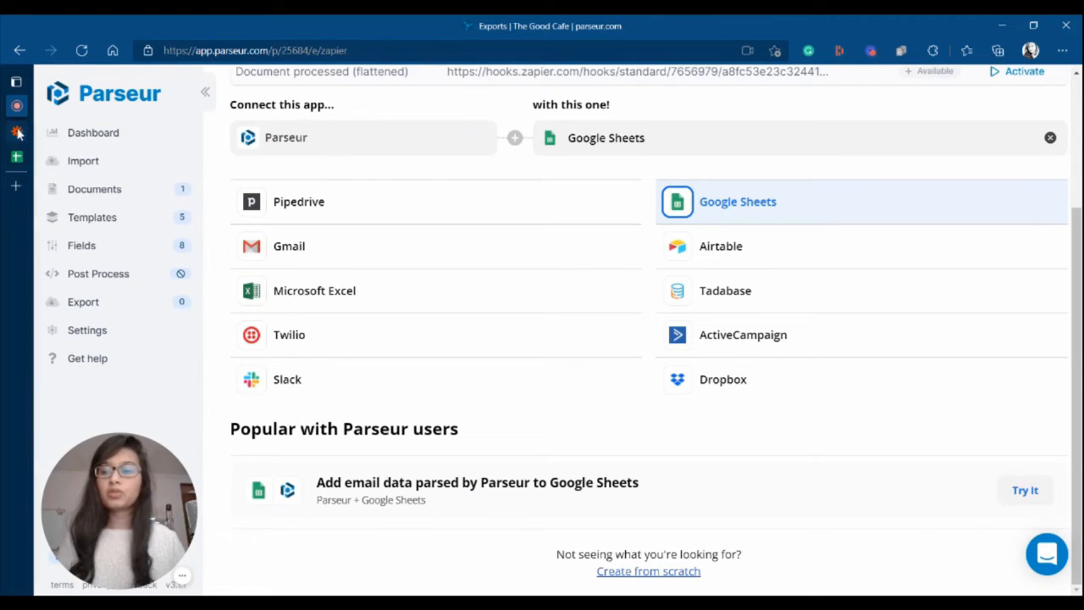
{"action": "left_click", "coordinate": [1024, 489]}
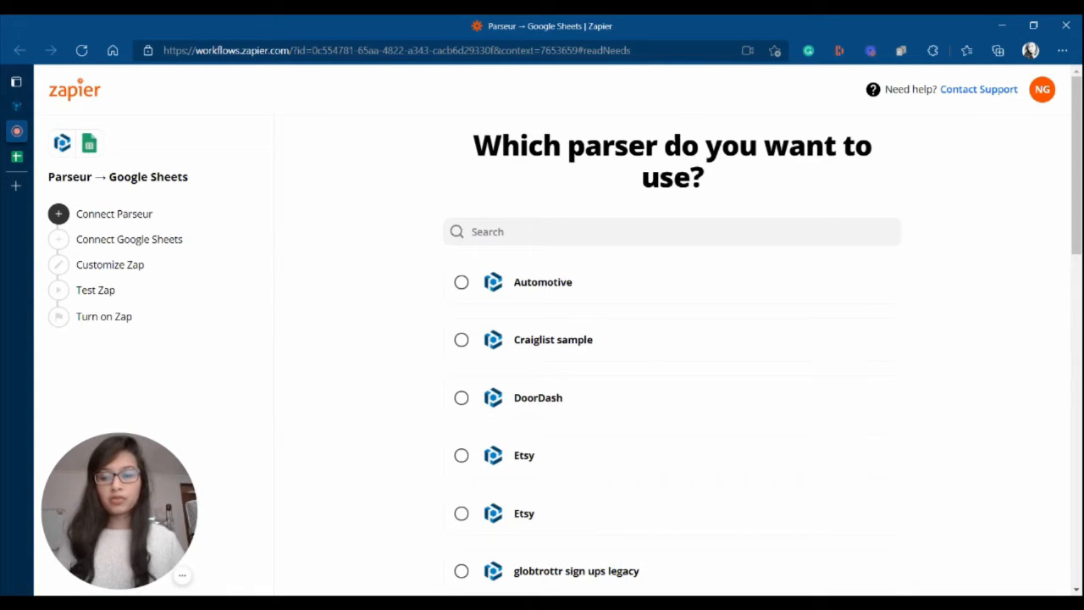
{"action": "mouse_move", "coordinate": [393, 330]}
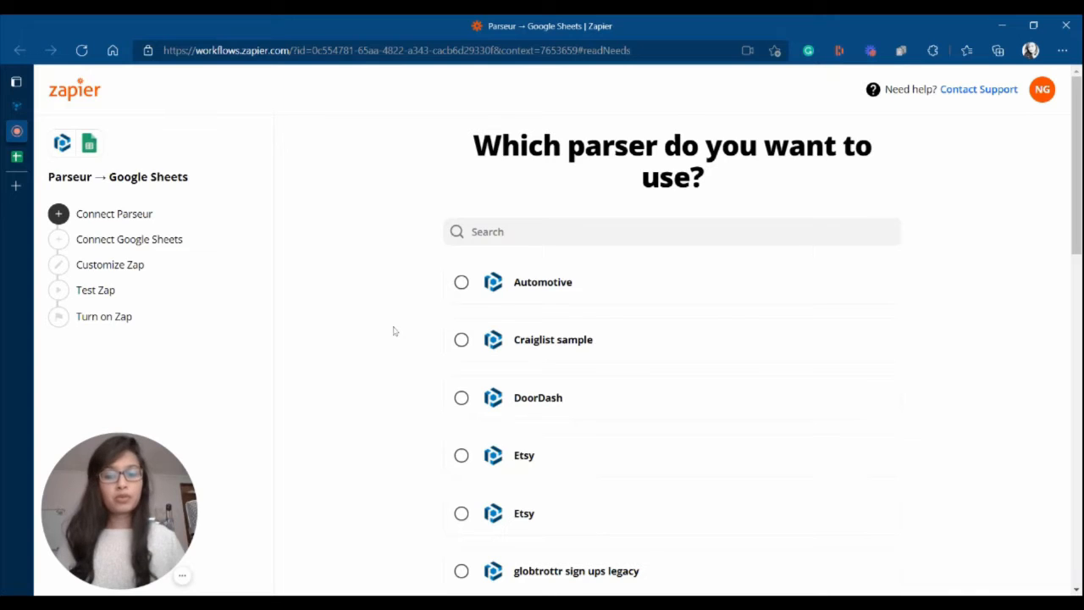
Step: Choose a parser from Zapier's list so Parseur is connected as the trigger
{"action": "scroll", "scroll_direction": "down", "scroll_amount": 3}
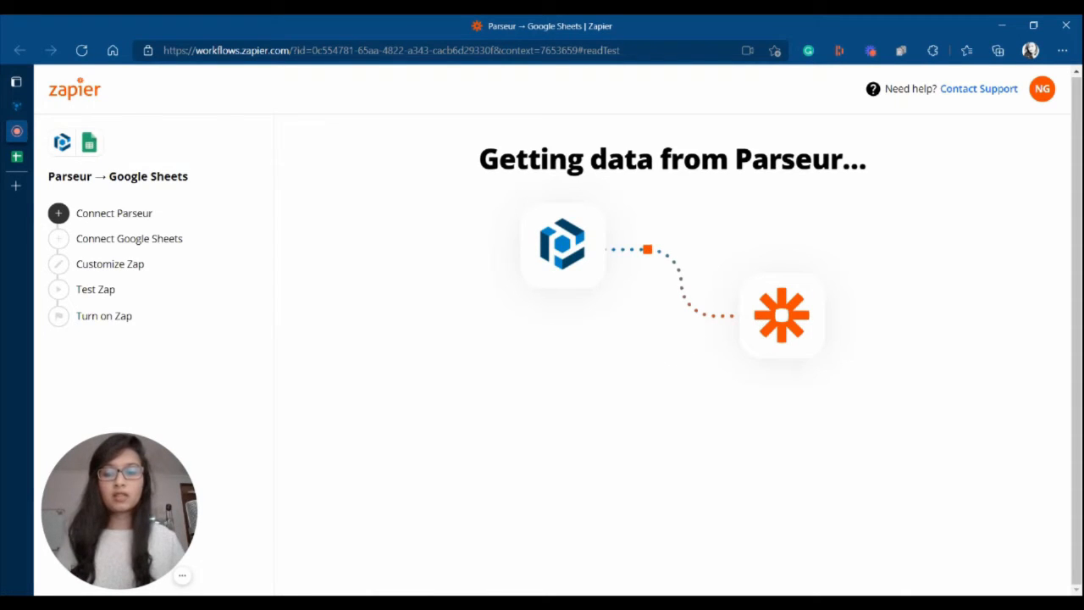
{"action": "left_click", "coordinate": [128, 238]}
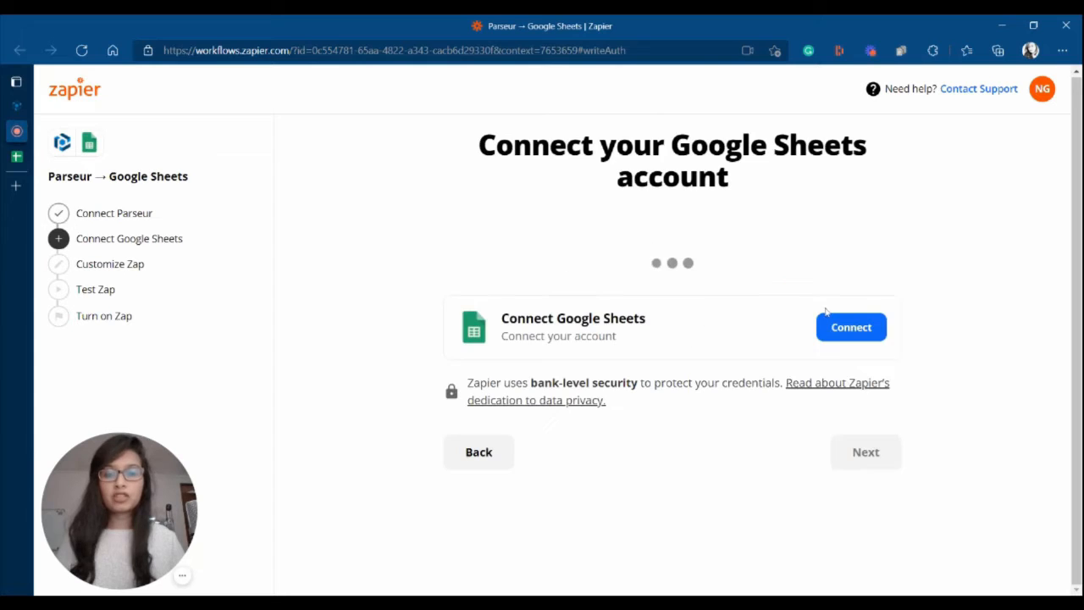
Step: Connect a Google Sheets account to the zap
{"action": "left_click", "coordinate": [850, 327]}
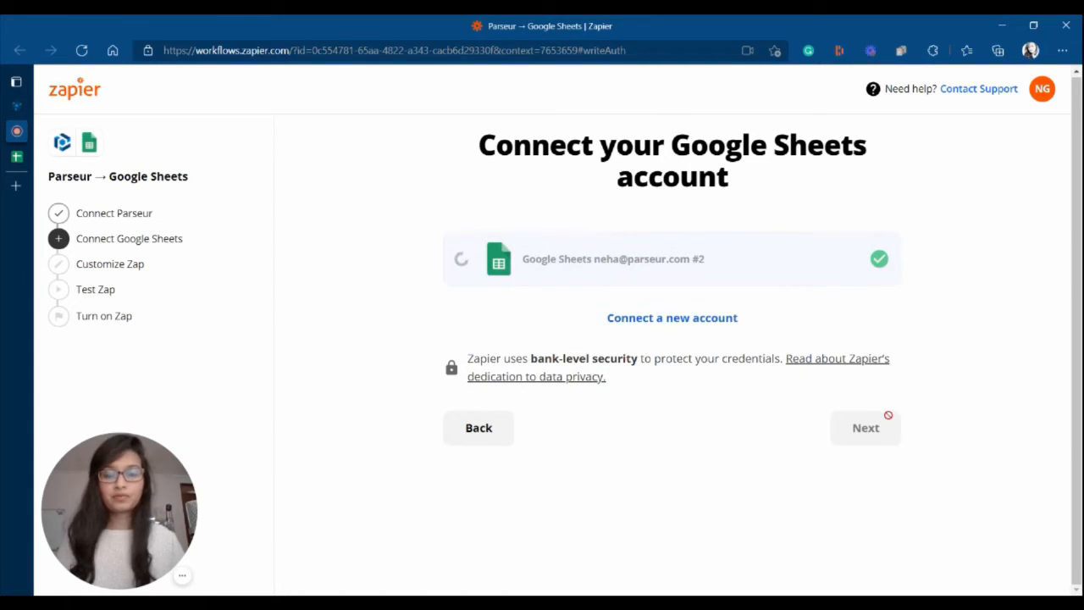
{"action": "left_click", "coordinate": [865, 427]}
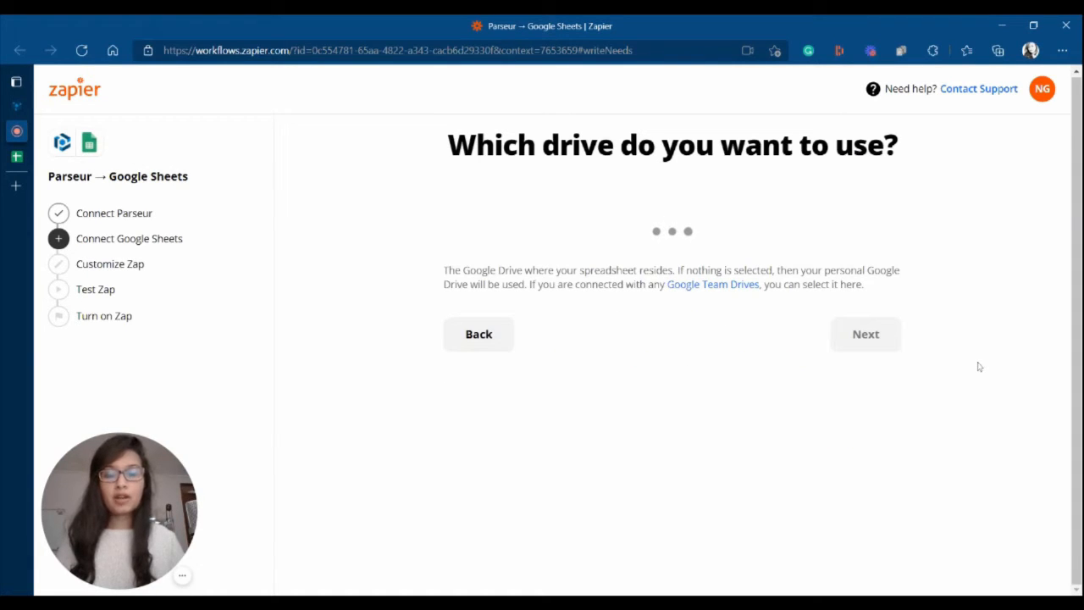
{"action": "left_click", "coordinate": [865, 334]}
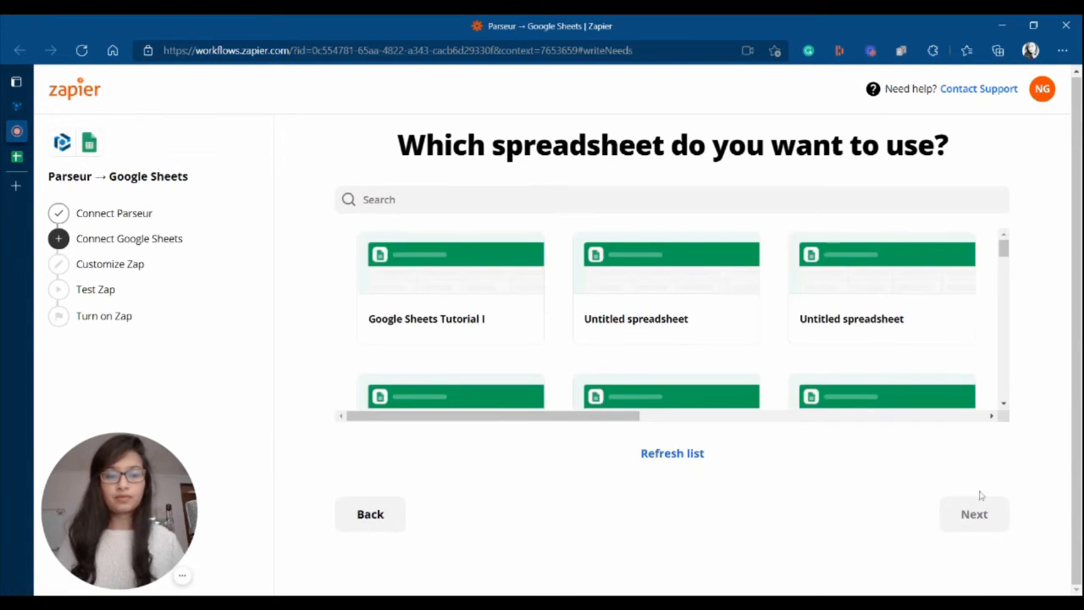
Step: Target Sheet1 of the Google Sheets Tutorial spreadsheet
{"action": "left_click", "coordinate": [450, 288]}
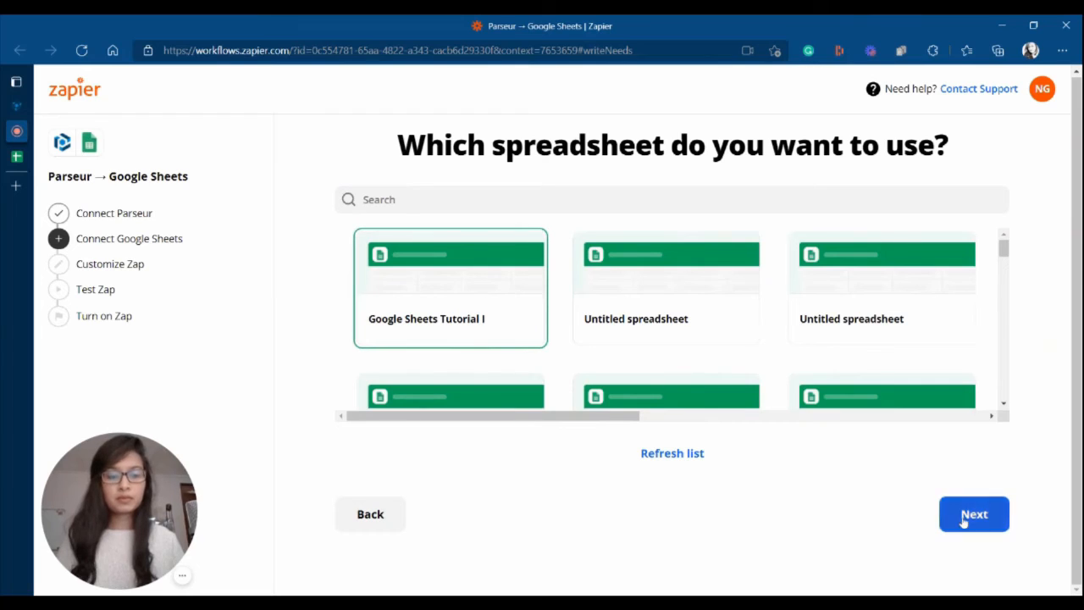
{"action": "left_click", "coordinate": [973, 514]}
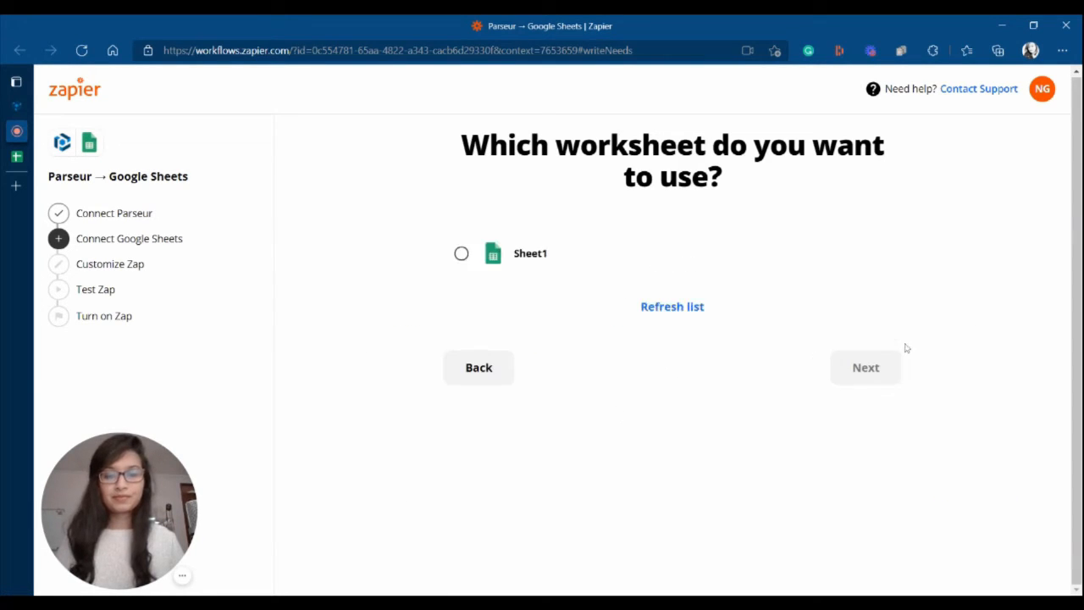
{"action": "left_click", "coordinate": [461, 253]}
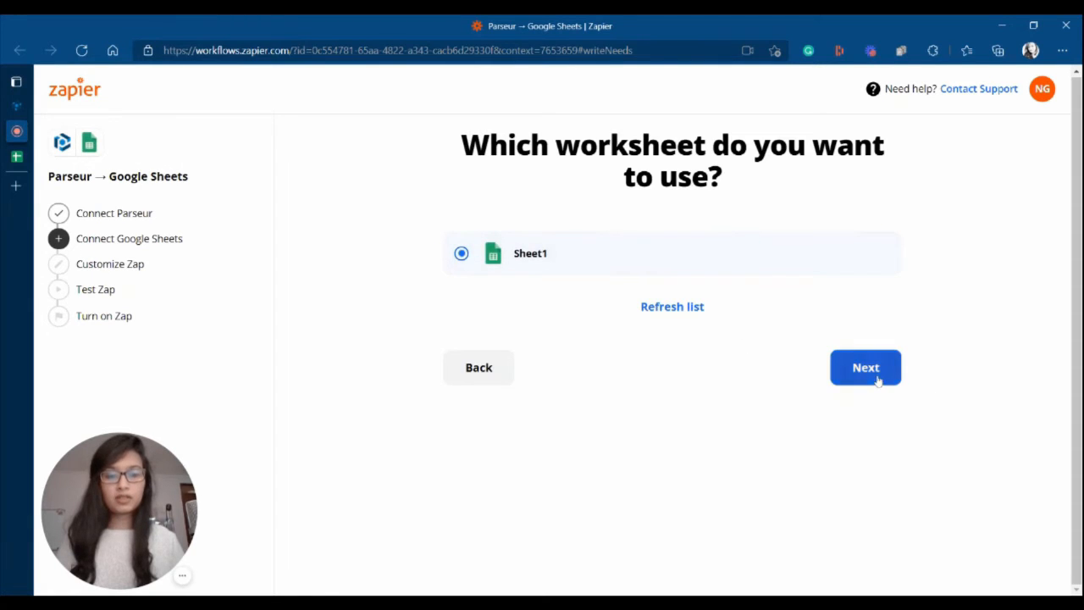
{"action": "left_click", "coordinate": [865, 366]}
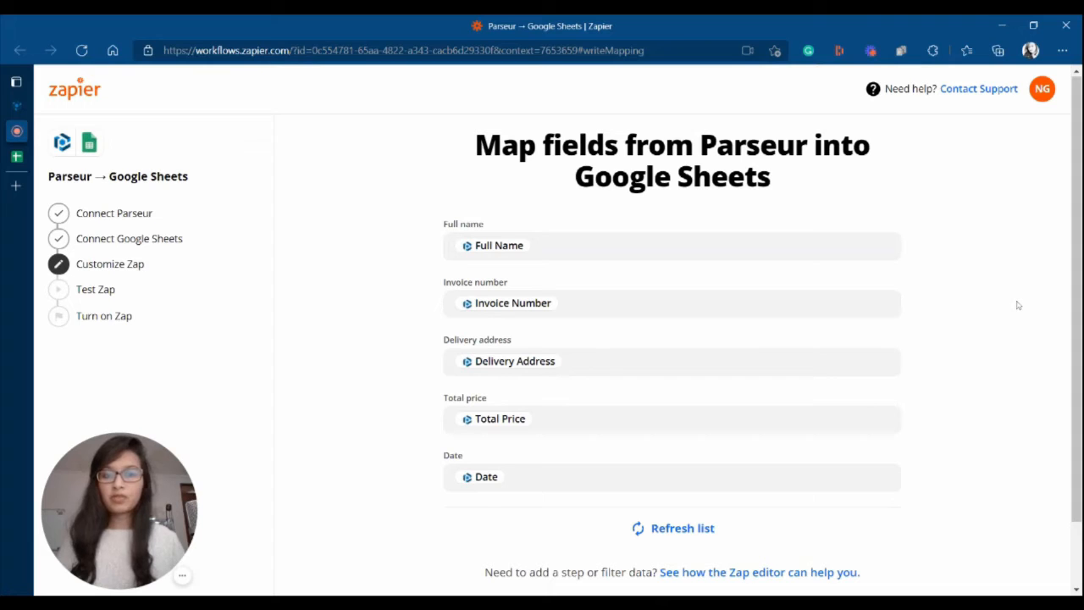
Step: Review the five field mappings, inspecting the Full name and Invoice number fields
{"action": "scroll", "scroll_direction": "down", "scroll_amount": 3}
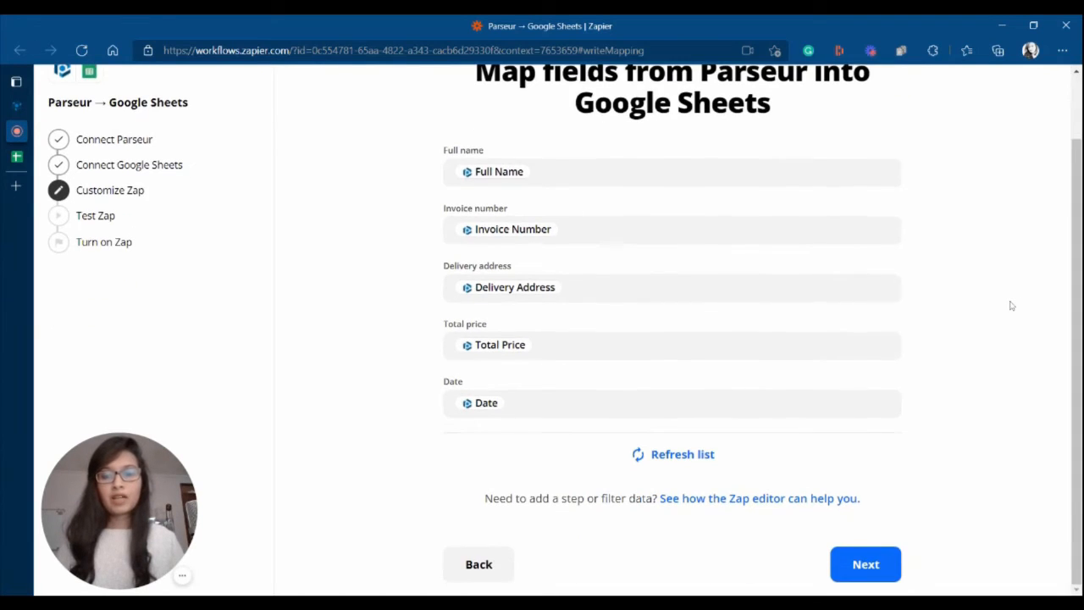
{"action": "scroll", "scroll_direction": "up", "scroll_amount": 3}
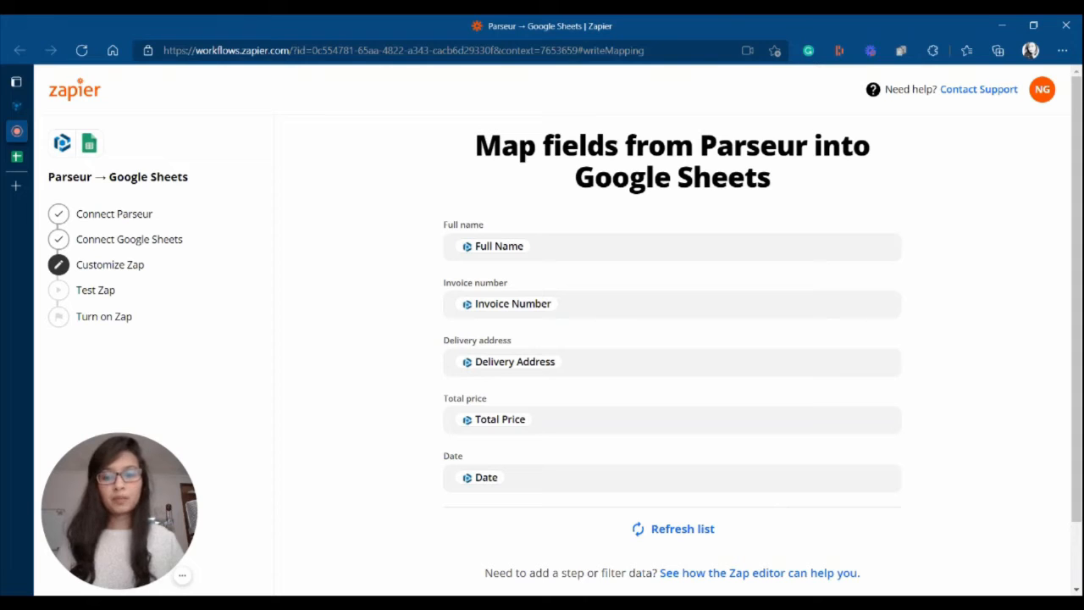
{"action": "scroll", "scroll_direction": "down", "scroll_amount": 3}
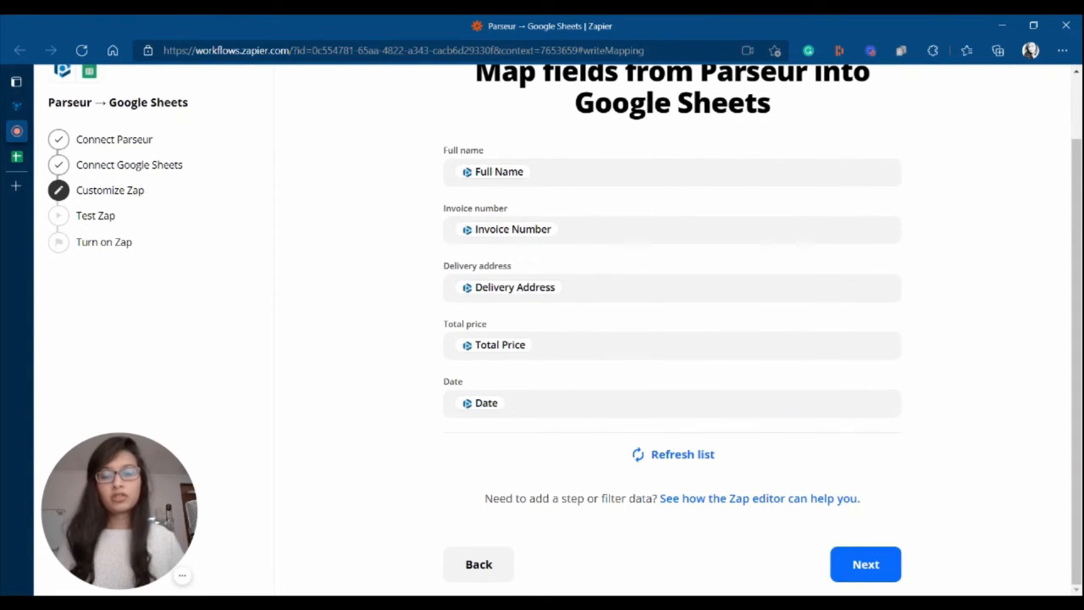
{"action": "left_click", "coordinate": [671, 171]}
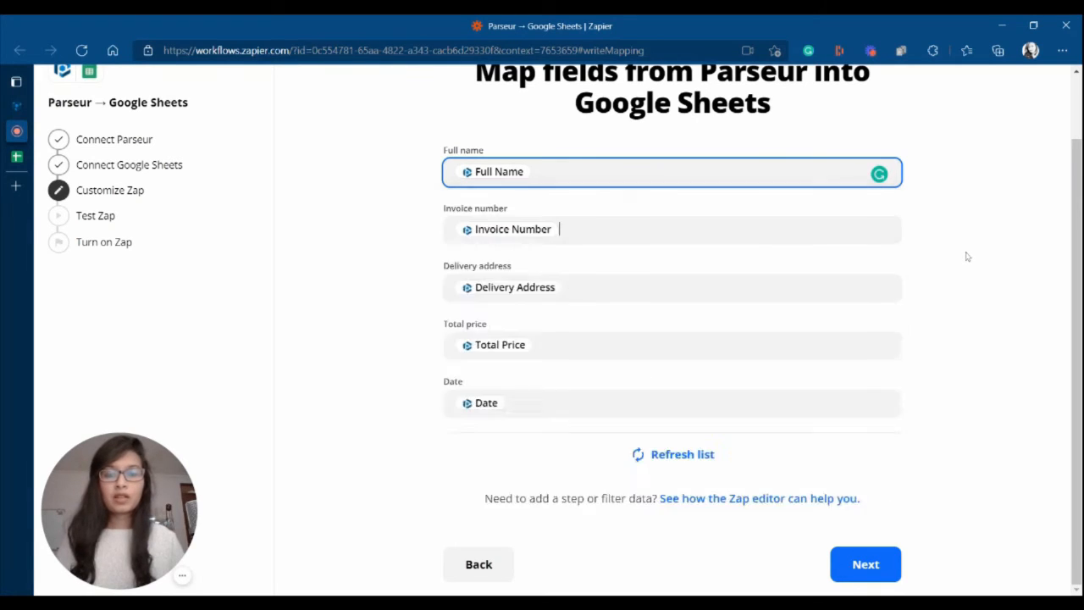
{"action": "left_click", "coordinate": [672, 229]}
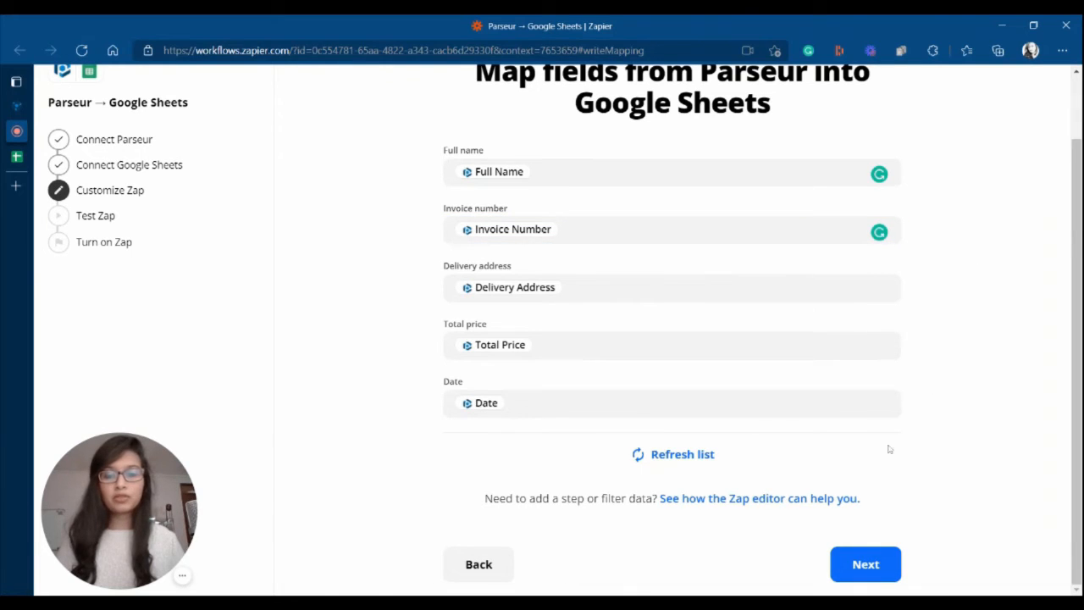
{"action": "mouse_move", "coordinate": [873, 542]}
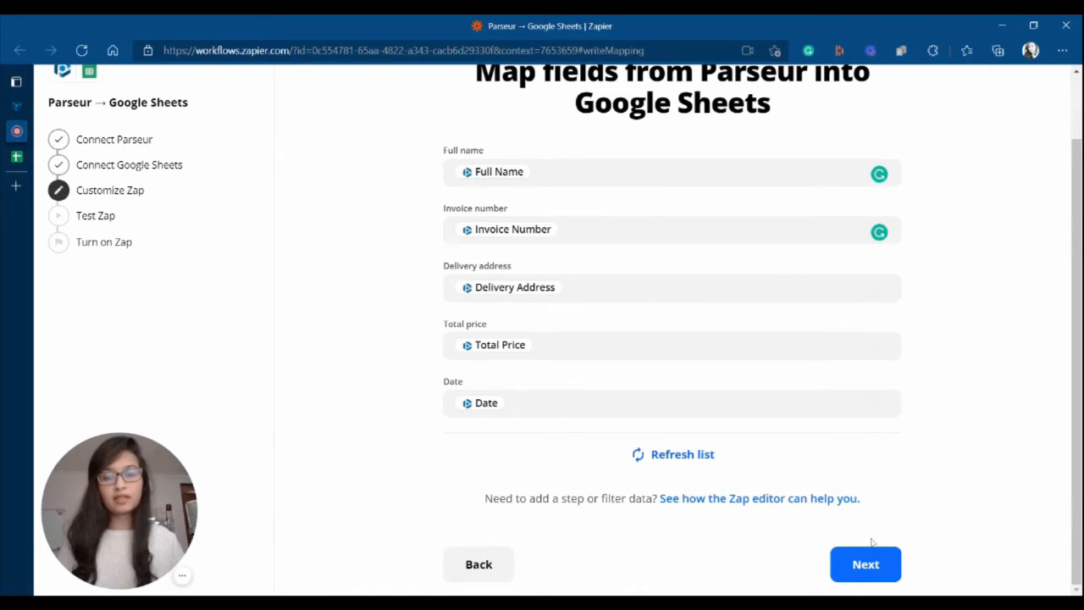
{"action": "left_click", "coordinate": [865, 564]}
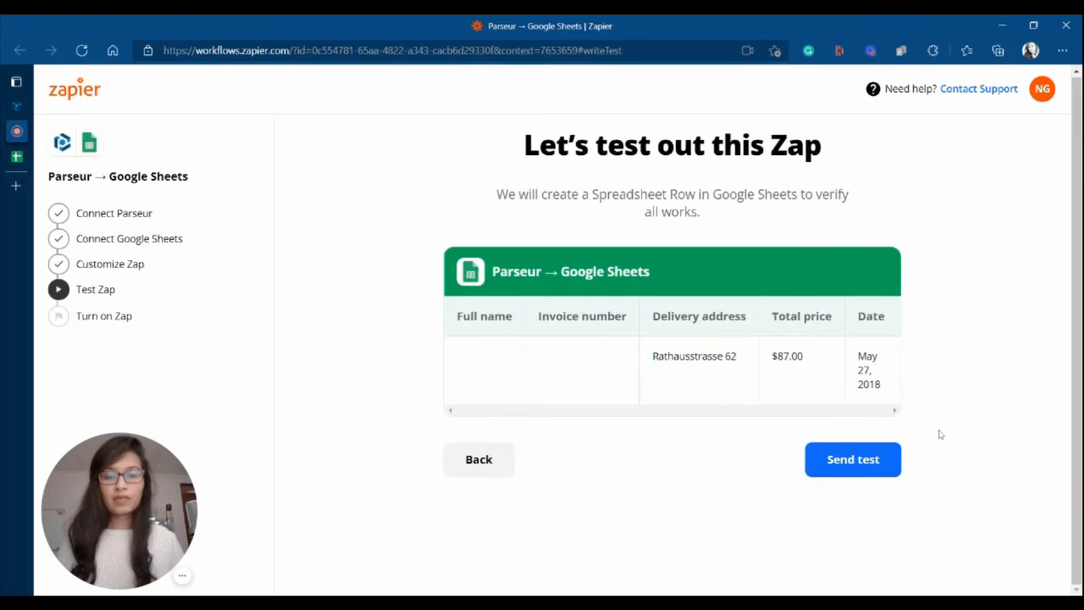
{"action": "left_click", "coordinate": [478, 459]}
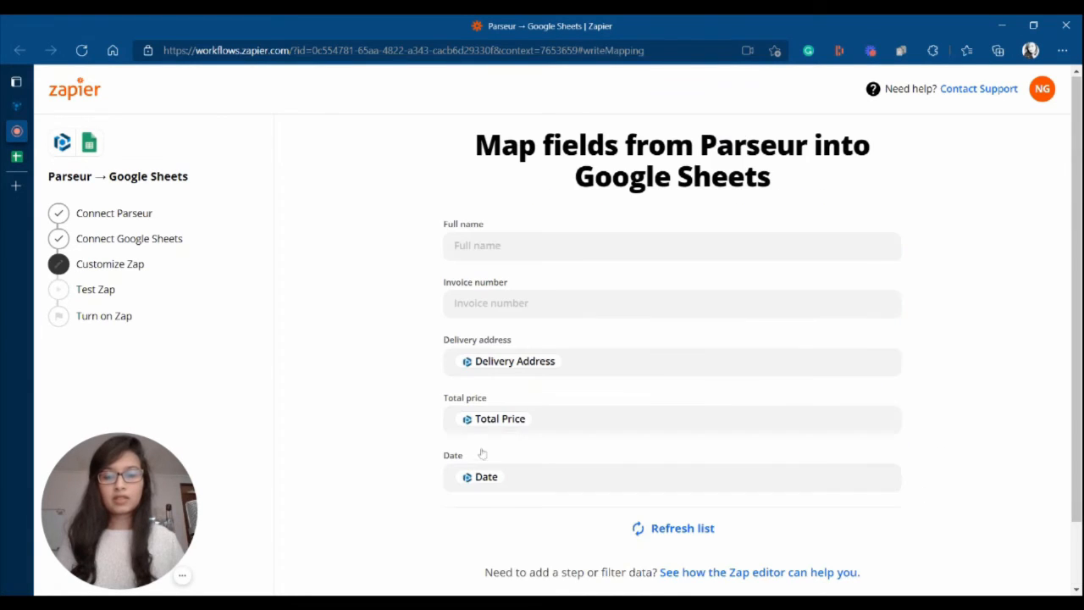
{"action": "left_click", "coordinate": [671, 245]}
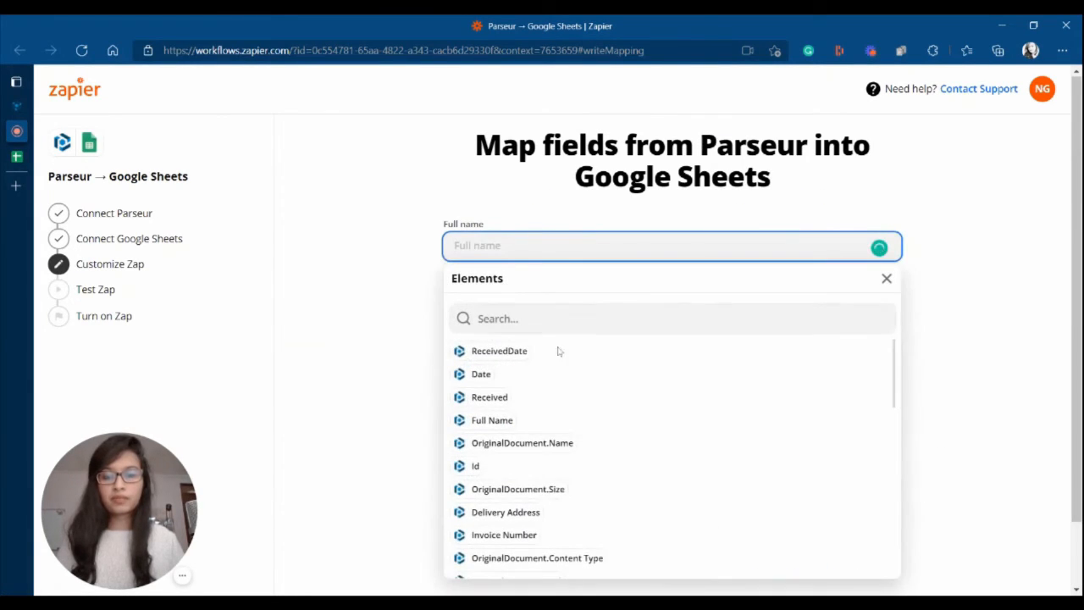
{"action": "left_click", "coordinate": [491, 419]}
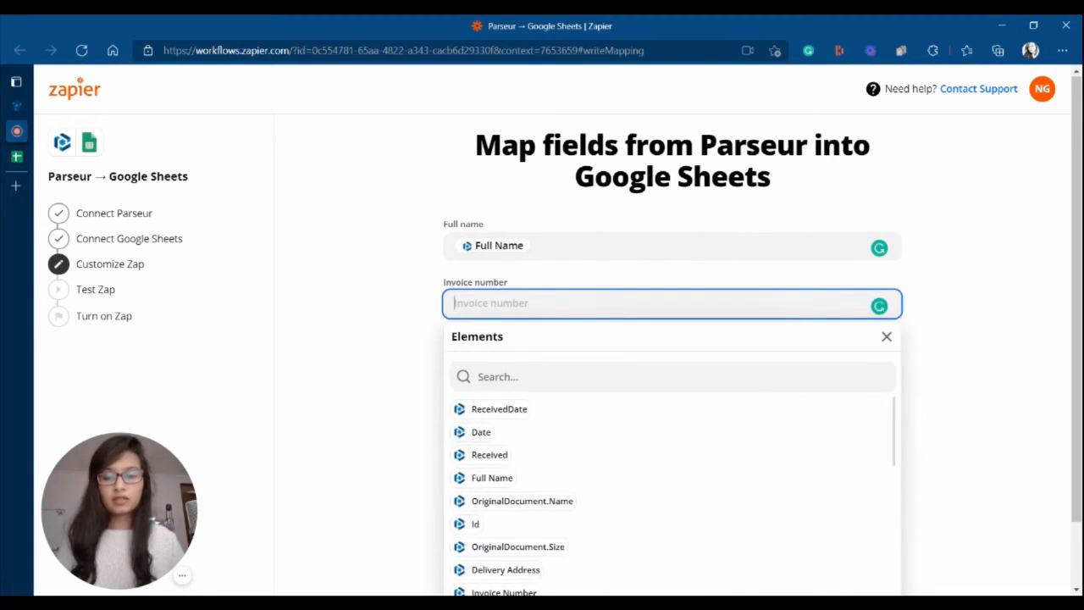
{"action": "left_click", "coordinate": [504, 592]}
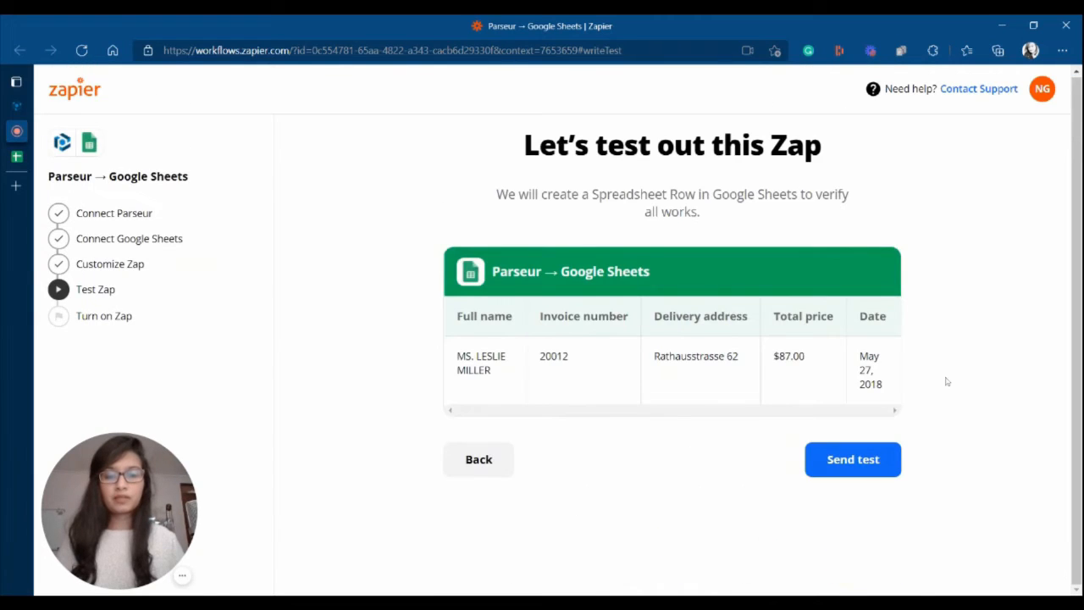
{"action": "mouse_move", "coordinate": [784, 415]}
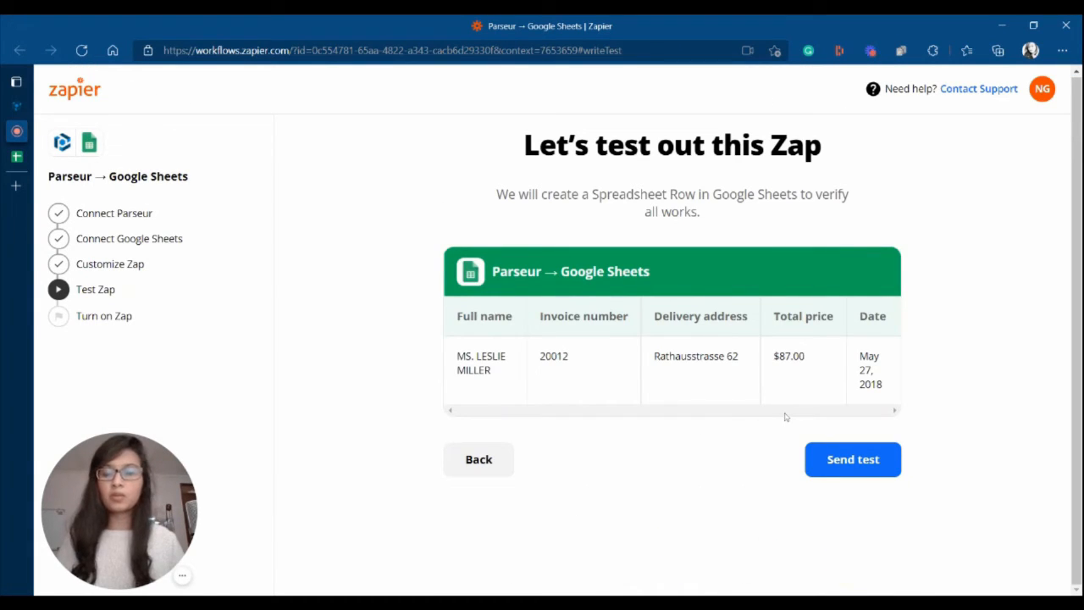
{"action": "left_click", "coordinate": [852, 459]}
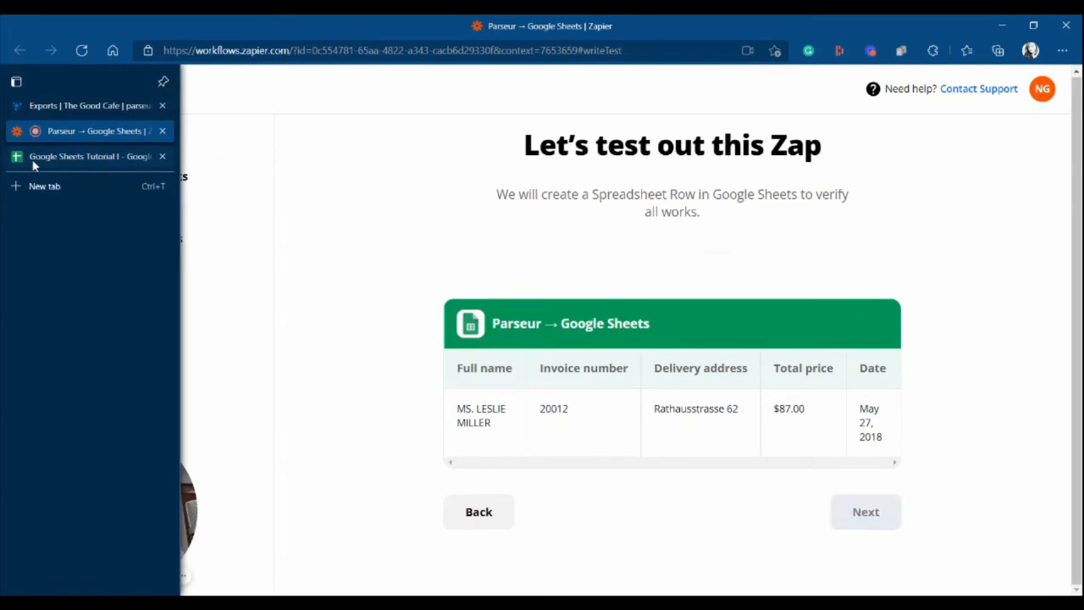
{"action": "left_click", "coordinate": [89, 156]}
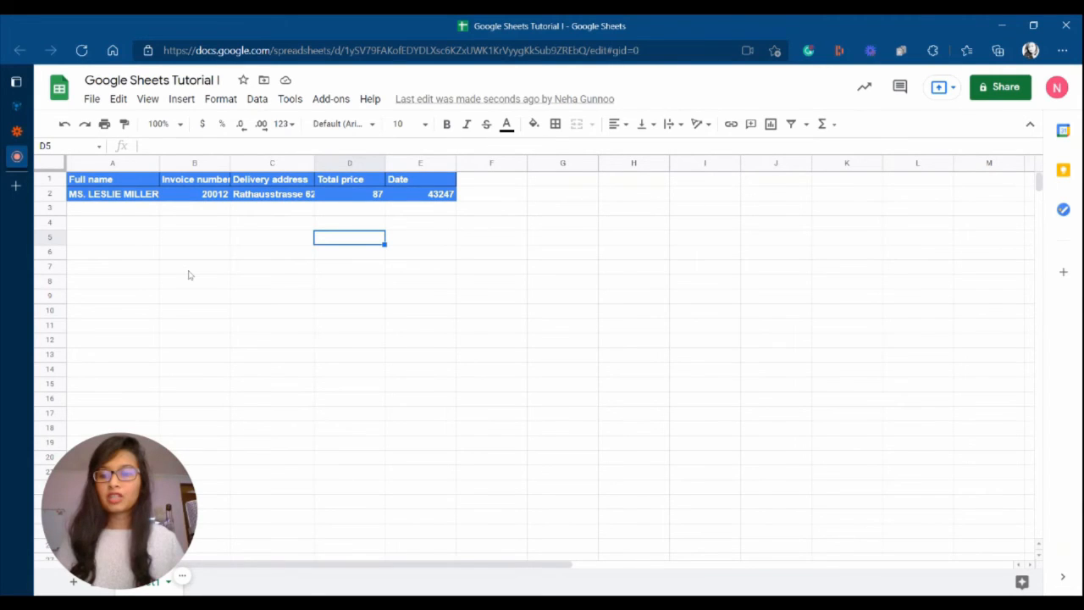
{"action": "mouse_move", "coordinate": [433, 211]}
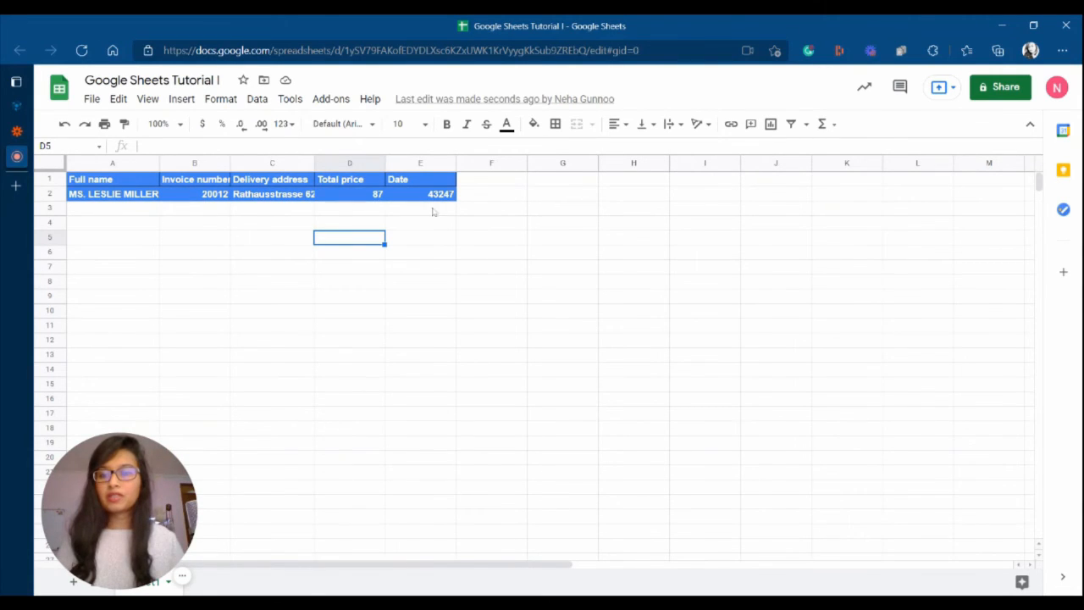
{"action": "mouse_move", "coordinate": [511, 288]}
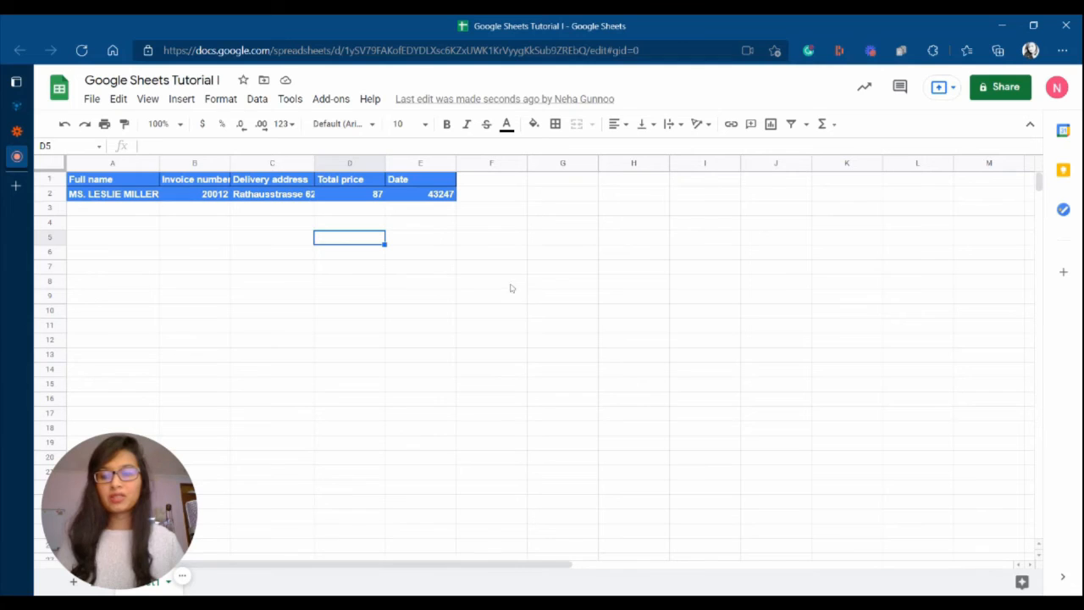
{"action": "left_click", "coordinate": [84, 131]}
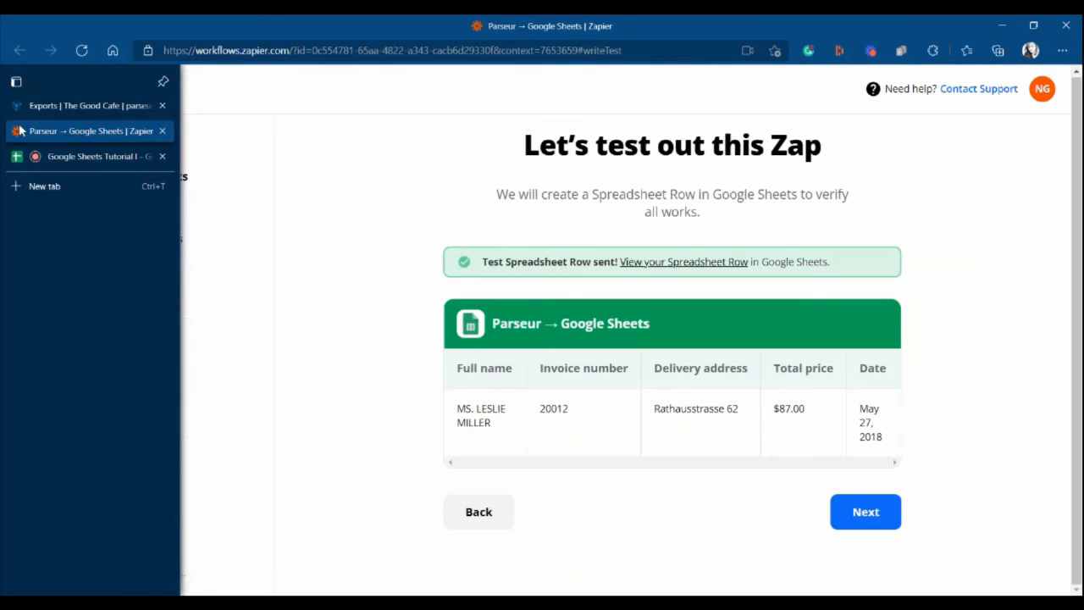
Step: Advance to the zap review page, then switch to the Google Sheets Tutorial I tab
{"action": "left_click", "coordinate": [864, 511]}
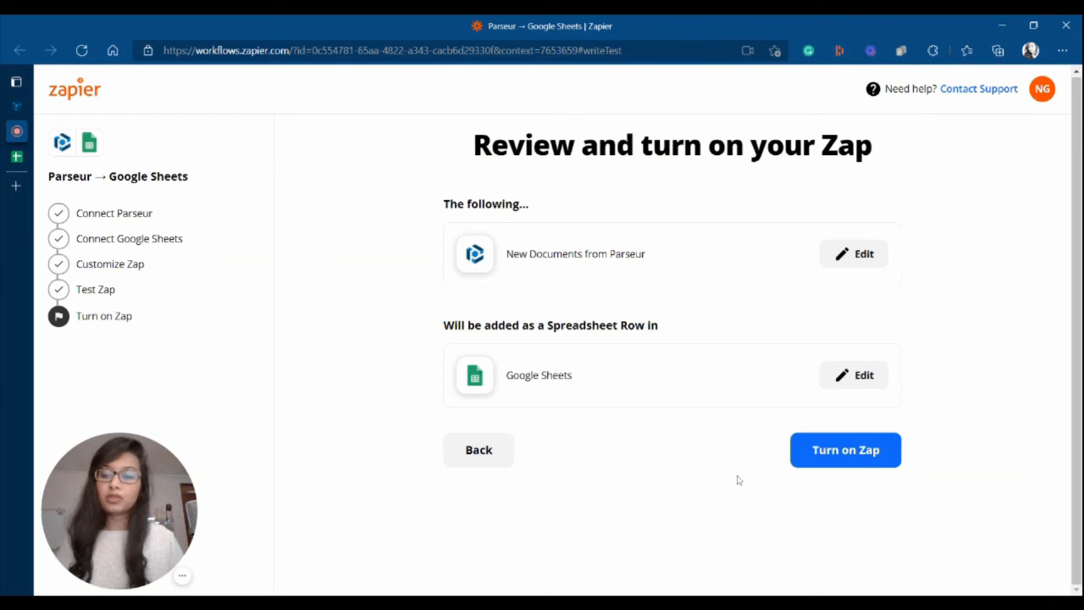
{"action": "mouse_move", "coordinate": [652, 463]}
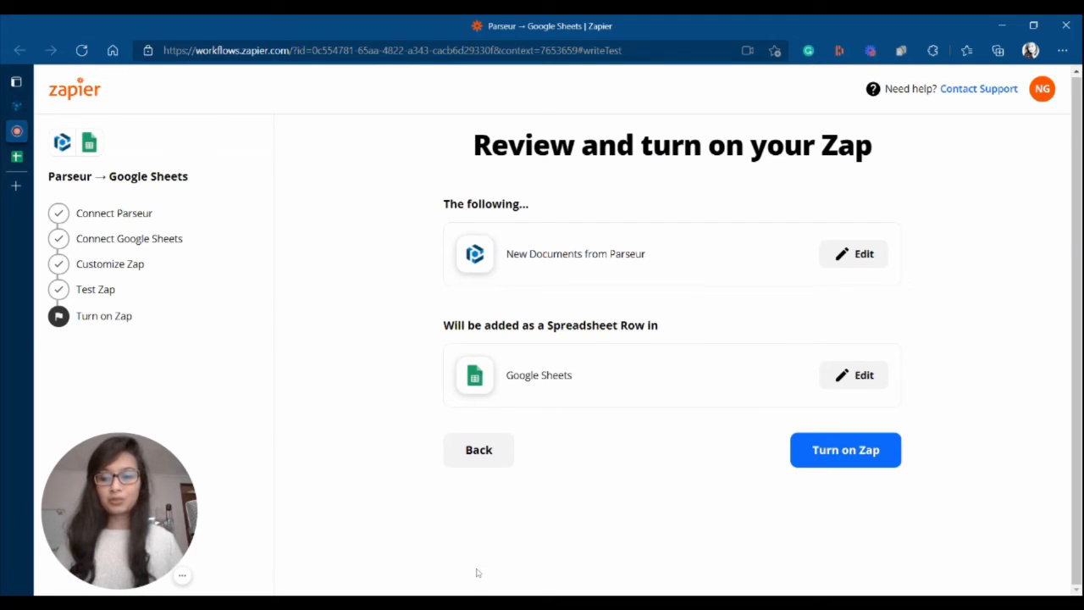
{"action": "mouse_move", "coordinate": [34, 108]}
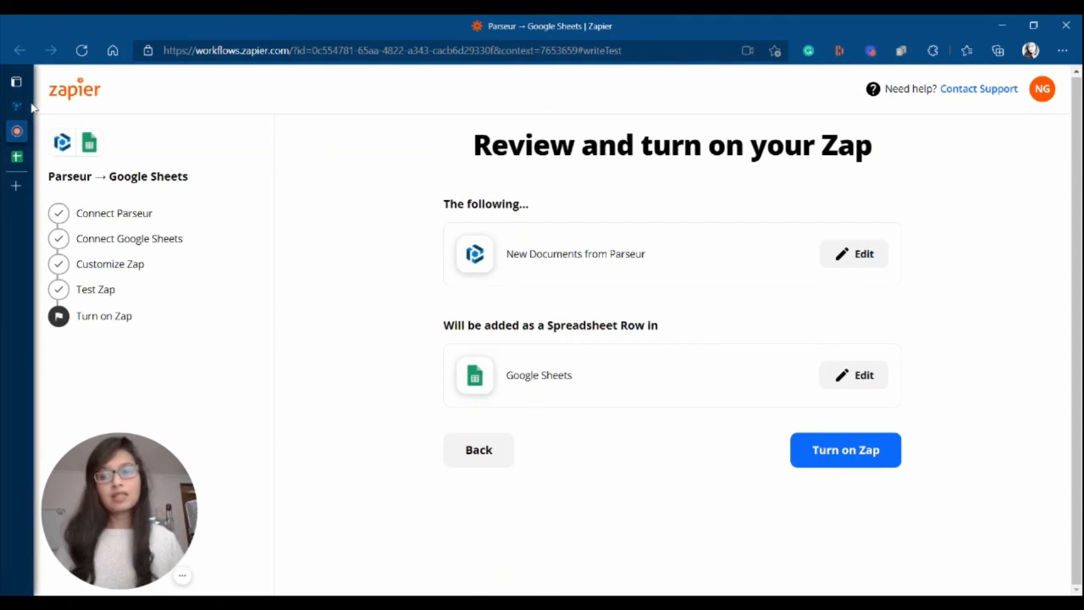
{"action": "left_click", "coordinate": [16, 81]}
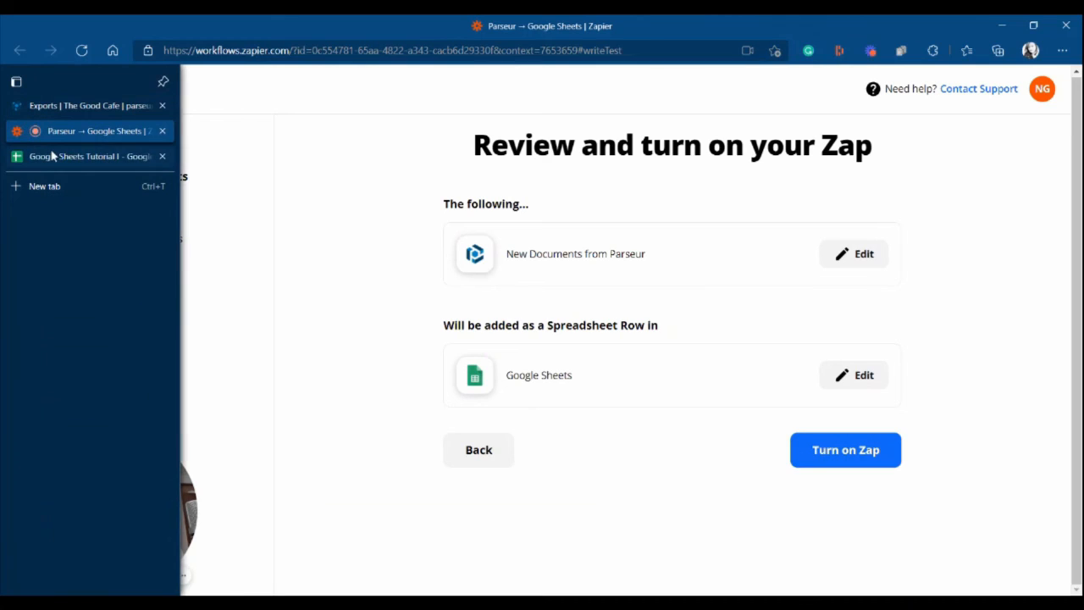
{"action": "left_click", "coordinate": [85, 156]}
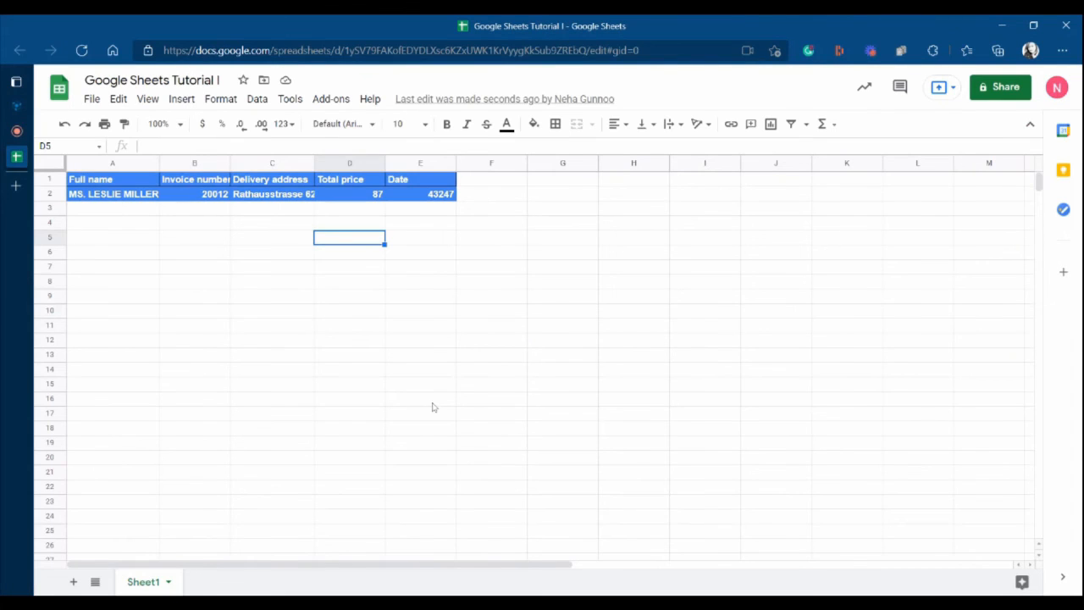